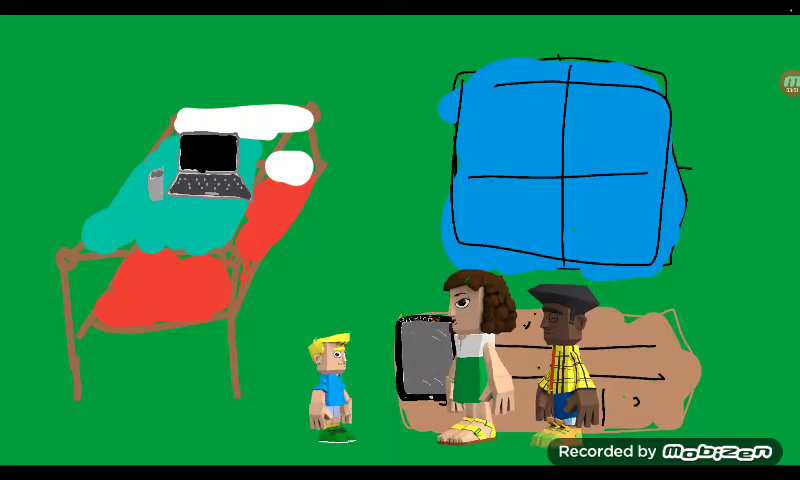
Tap the playing cartoon to show the pause button, progress bar and close button.
{"action": "left_click", "coordinate": [397, 237]}
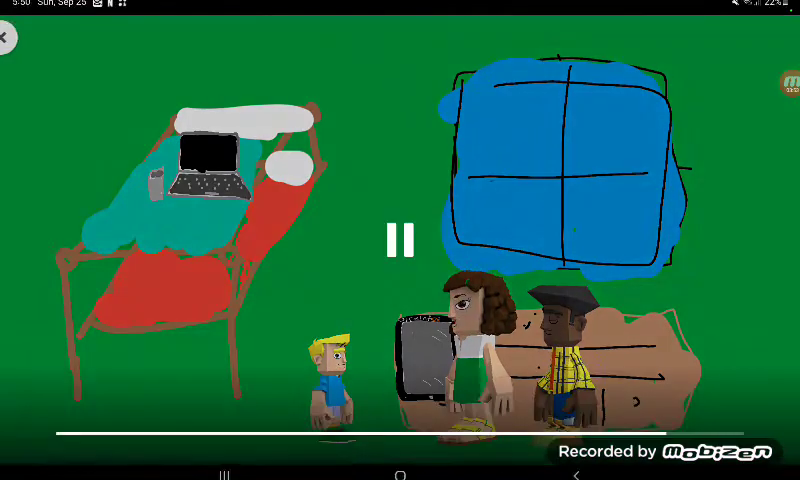